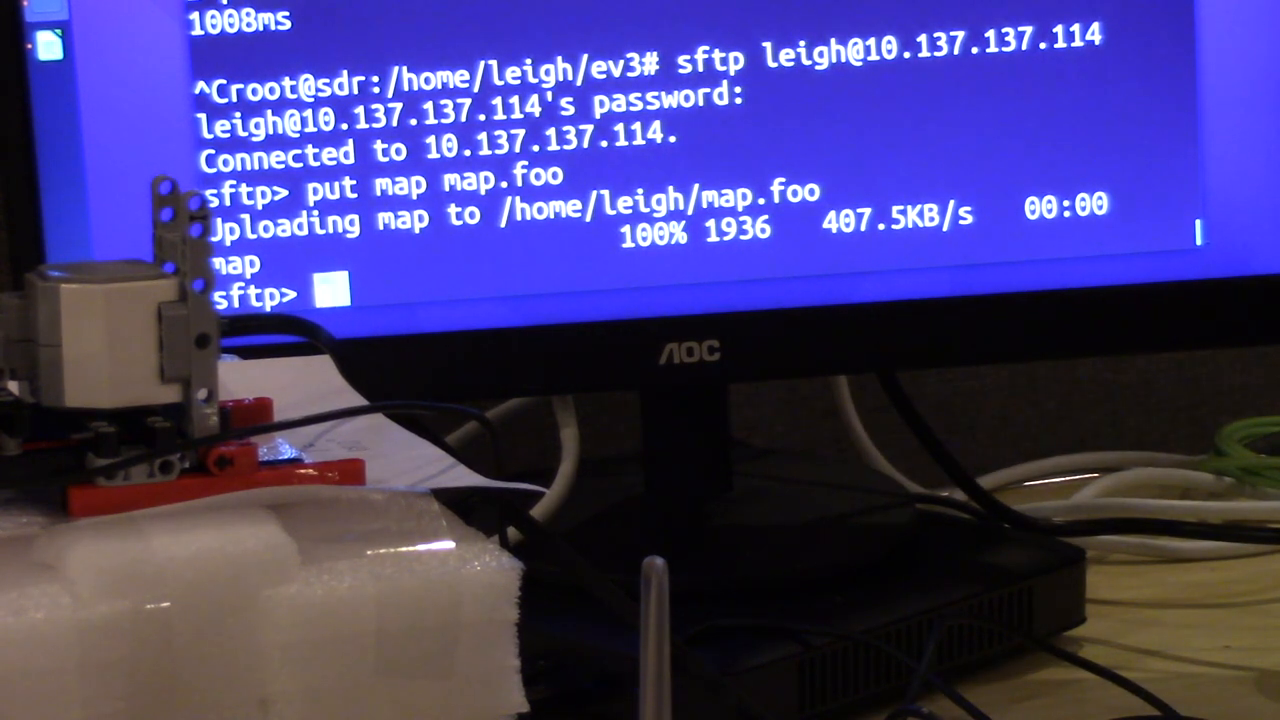
{"action": "type", "text": "quit"}
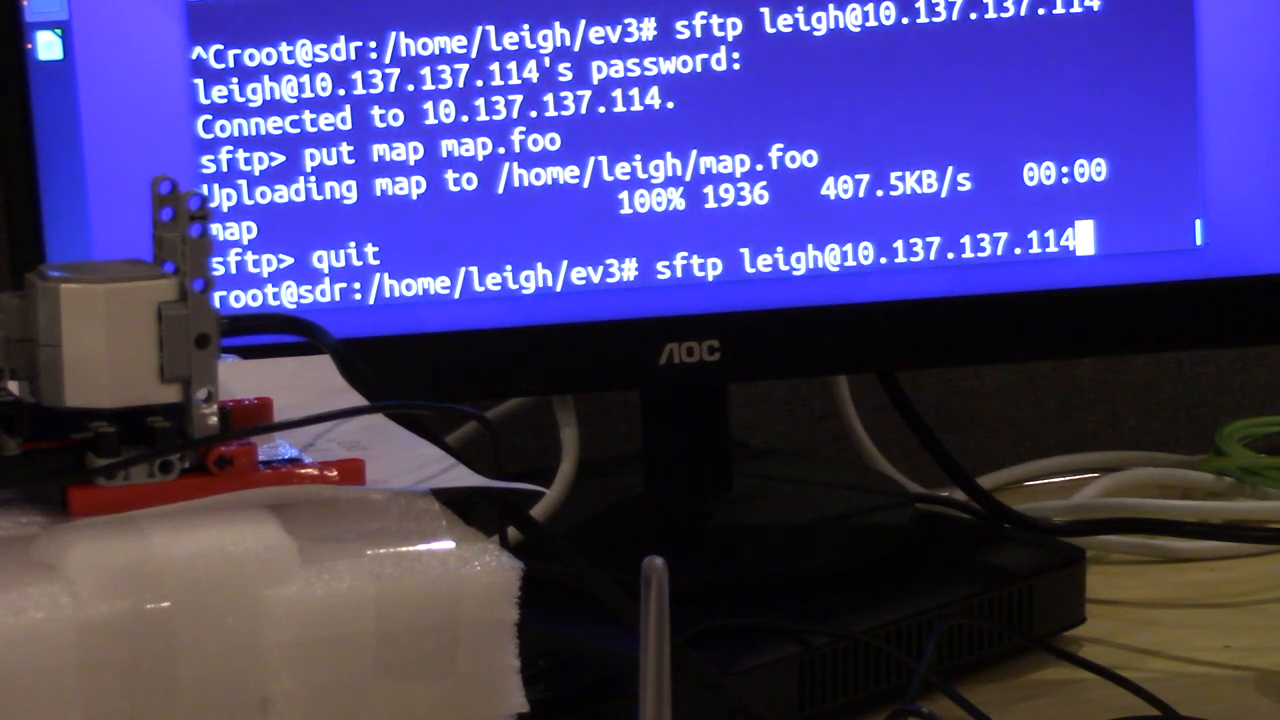
{"action": "type", "text": "rtl_power -1 -f 868.990M:869.010M:20k -g 50 -i 2 -w hamming"}
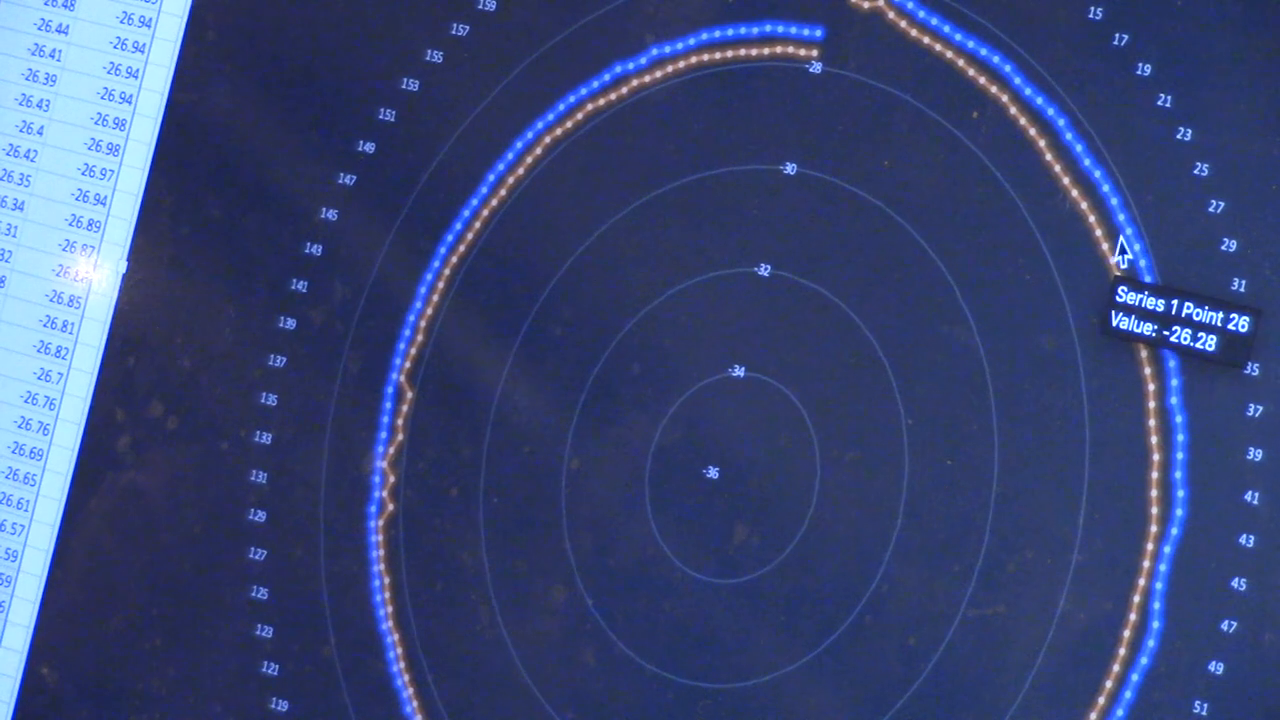
{"action": "mouse_move", "coordinate": [1140, 316]}
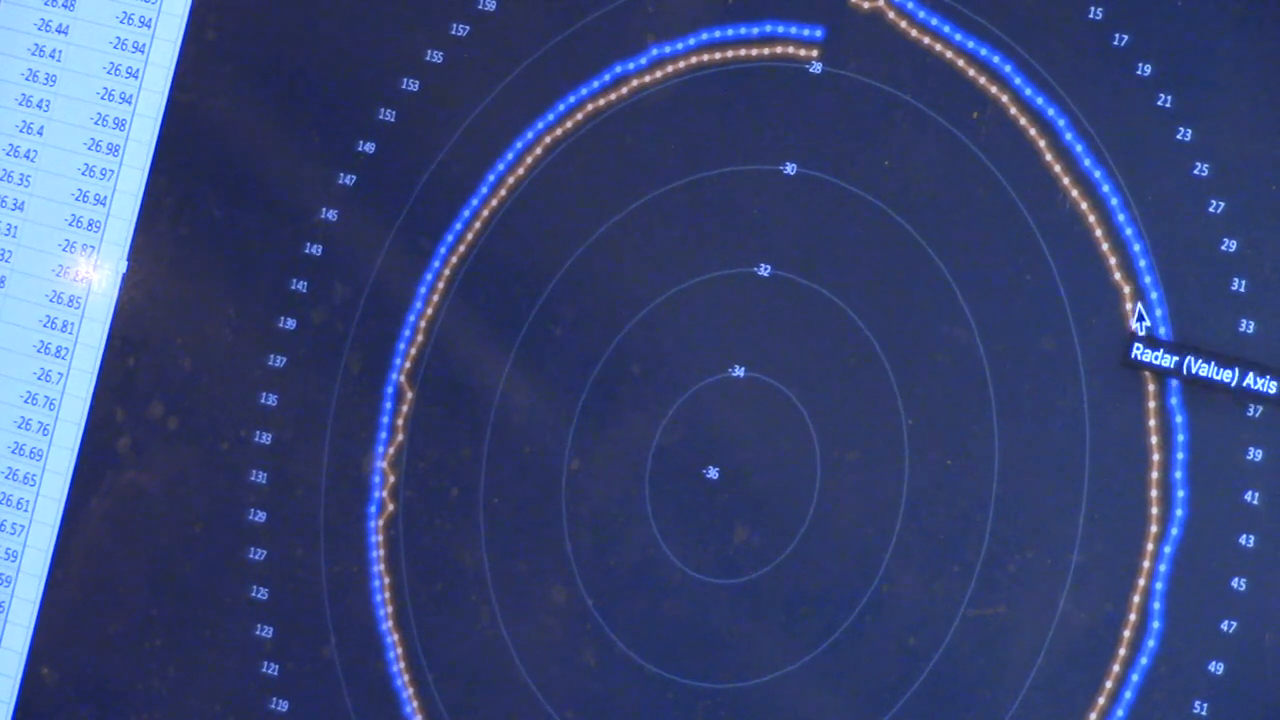
{"action": "mouse_move", "coordinate": [1010, 204]}
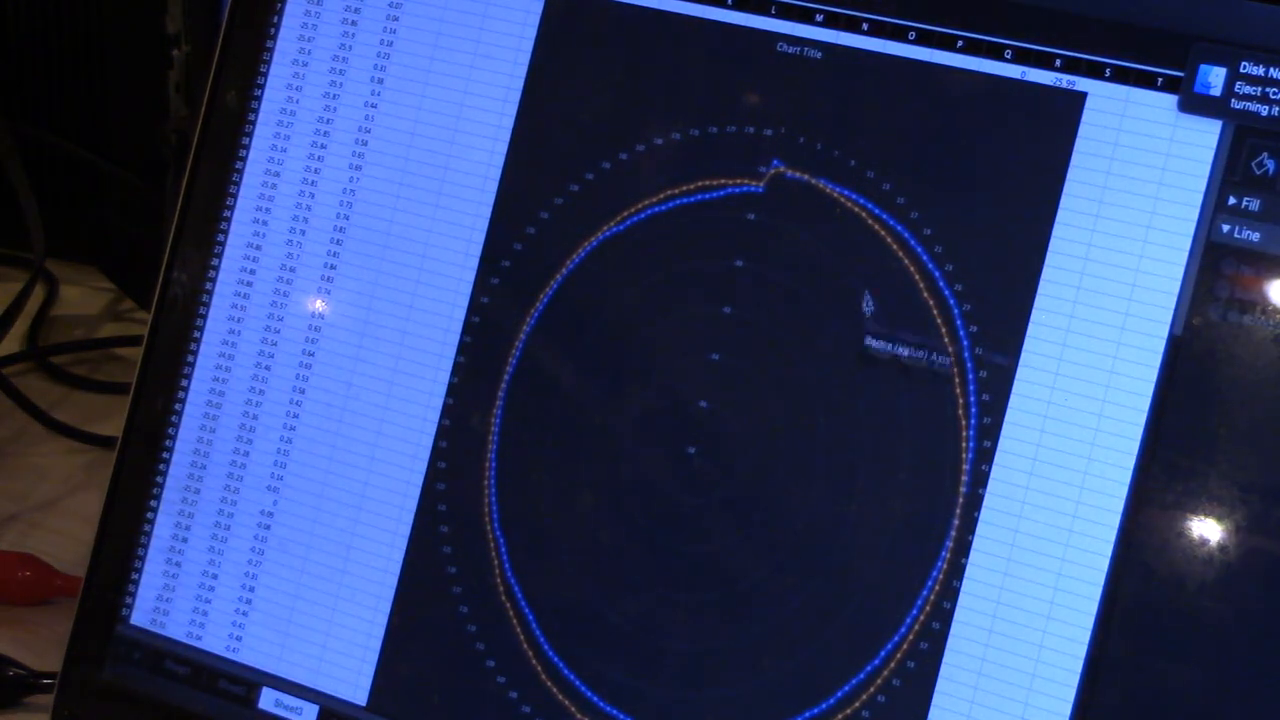
{"action": "mouse_move", "coordinate": [910, 264]}
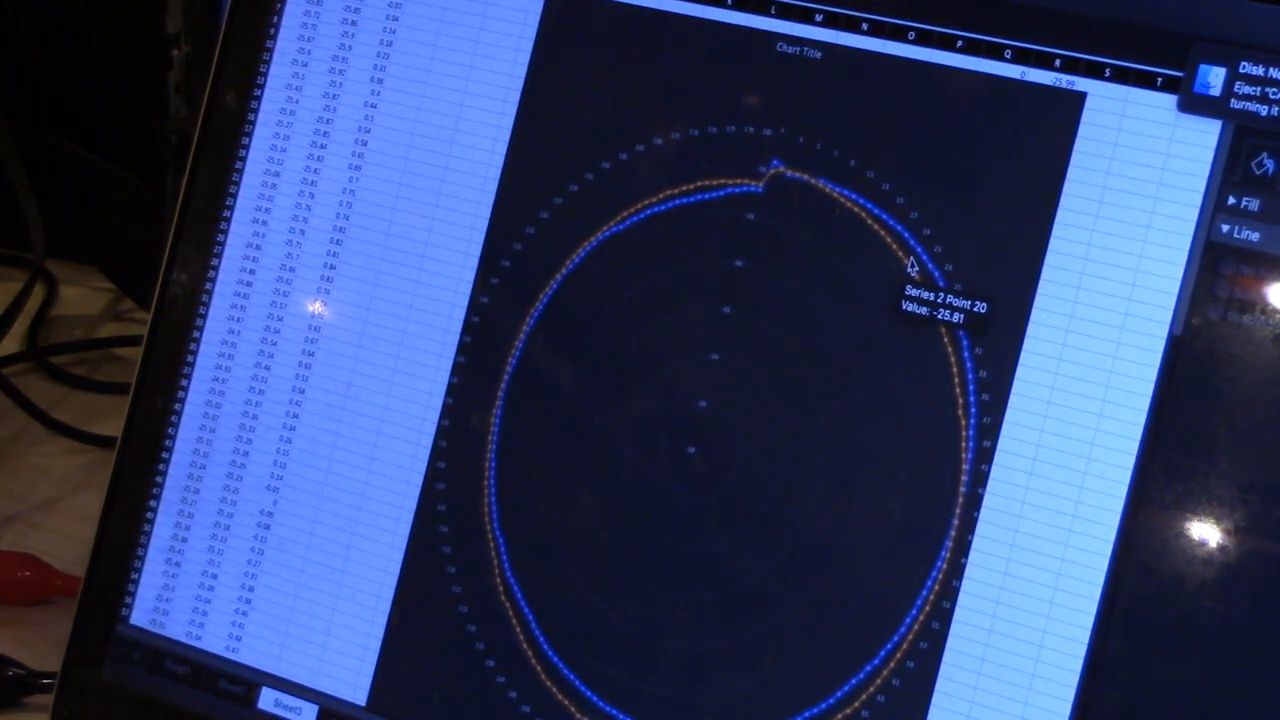